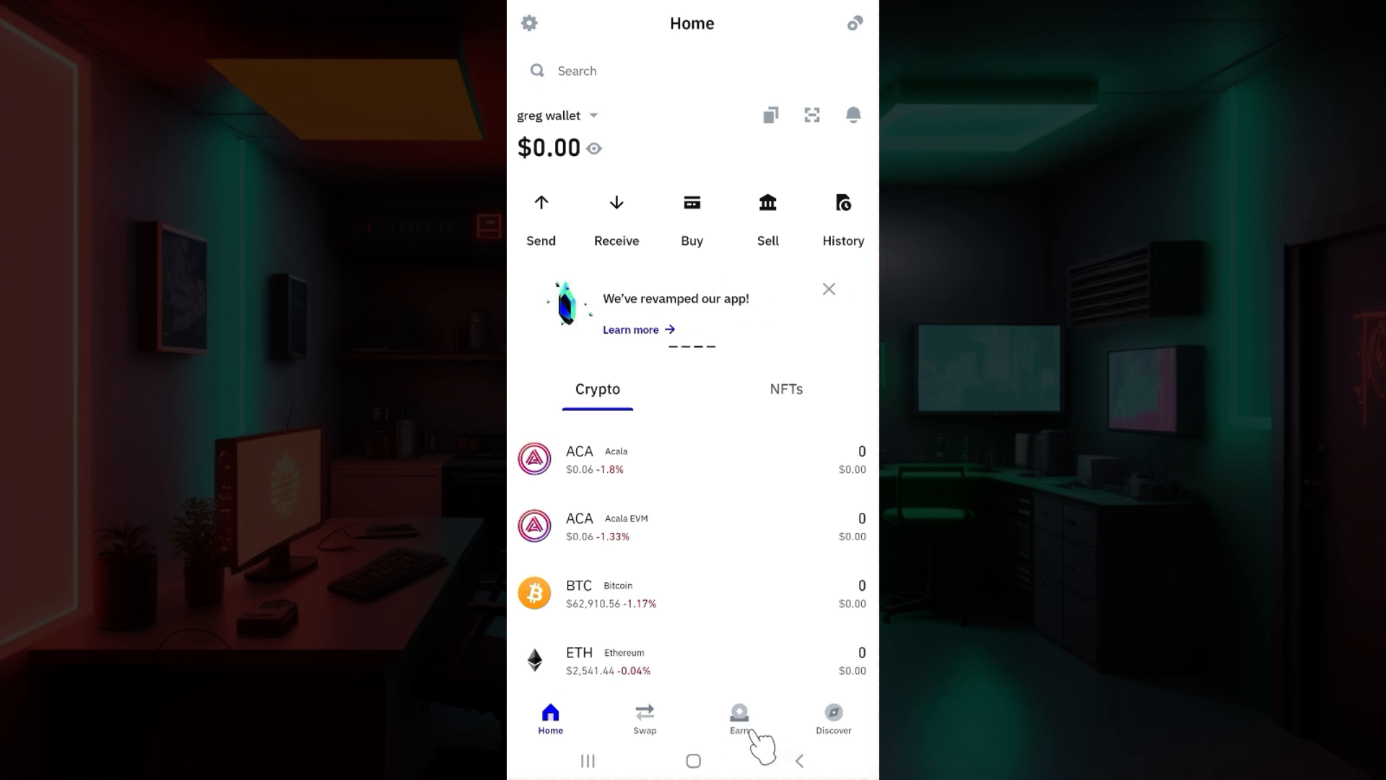
Go to the Earn section and scroll the native staking list down to STARS.
{"action": "left_click", "coordinate": [739, 719]}
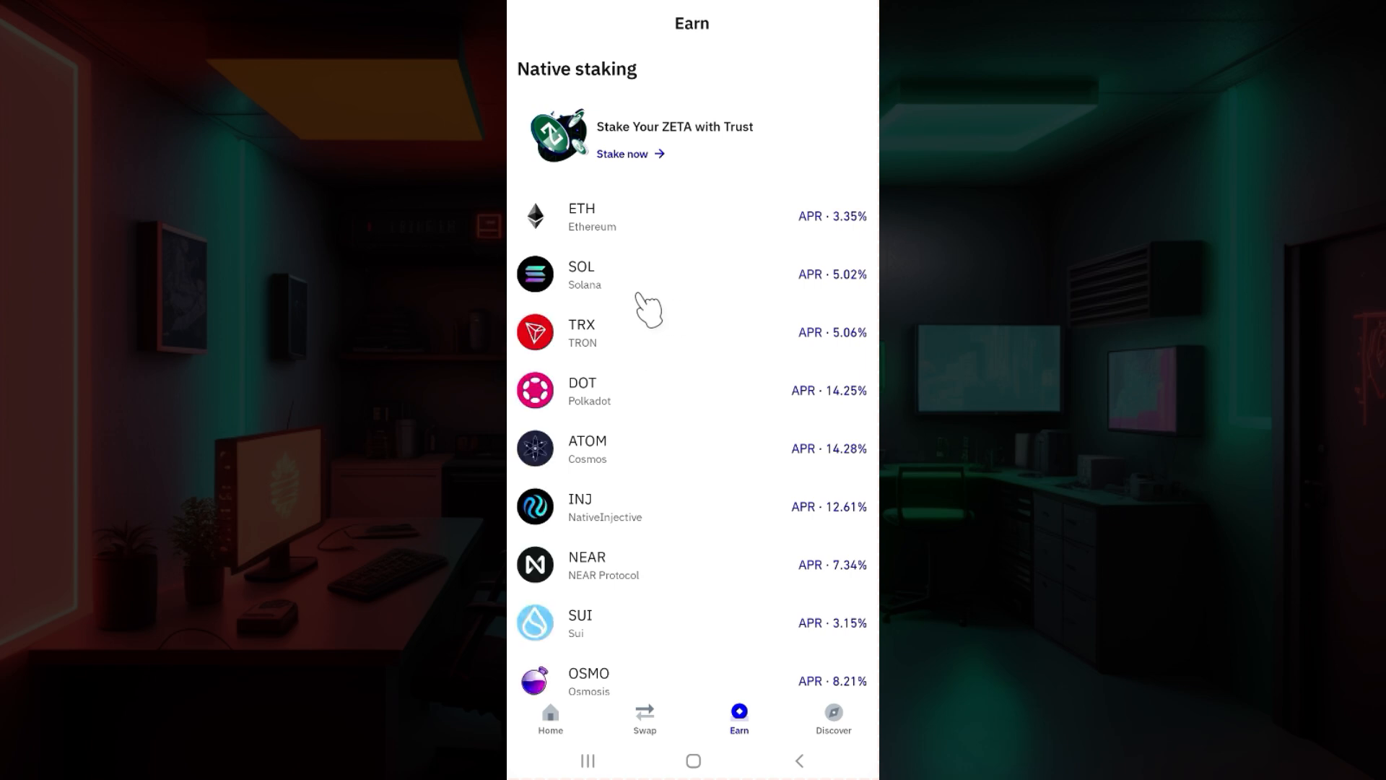
{"action": "scroll", "scroll_direction": "down", "scroll_amount": 3}
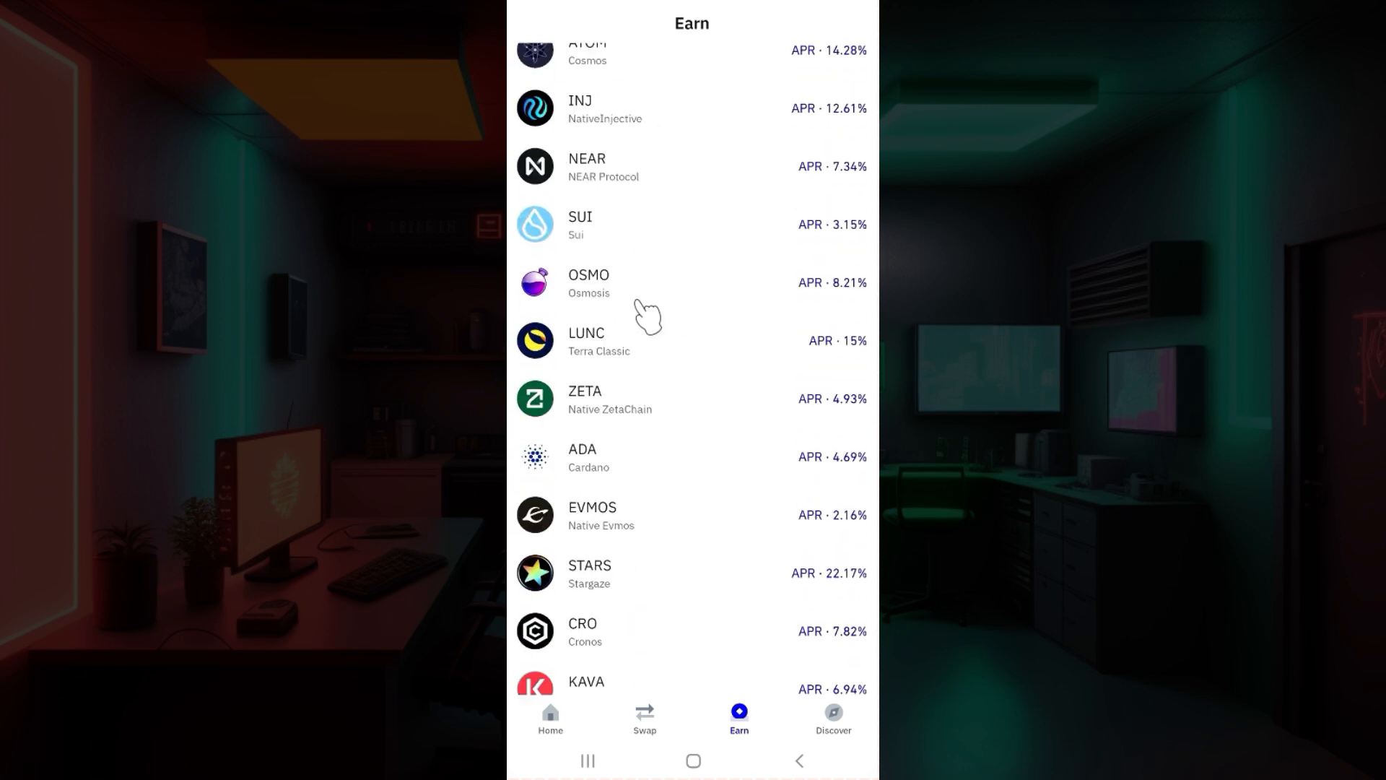
{"action": "scroll", "scroll_direction": "down", "scroll_amount": 3}
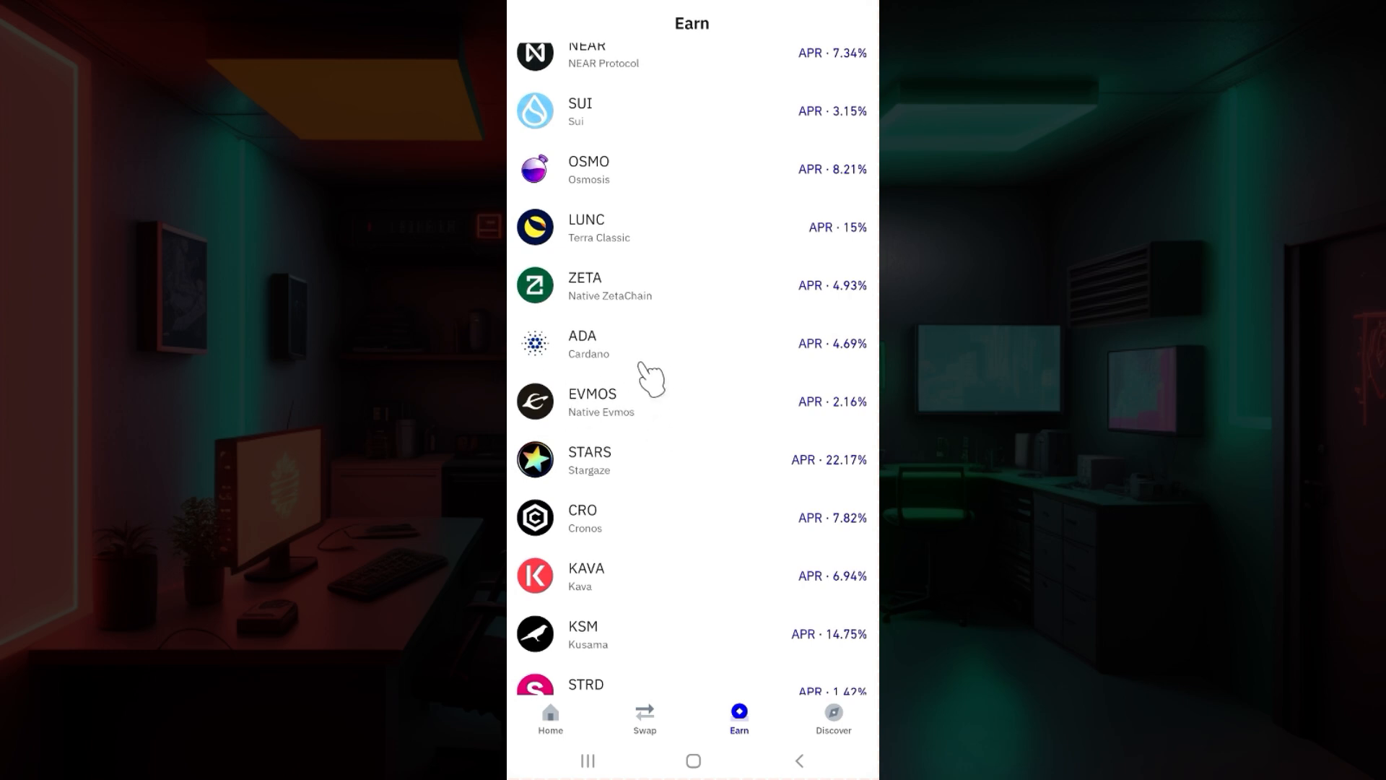
{"action": "mouse_move", "coordinate": [645, 478]}
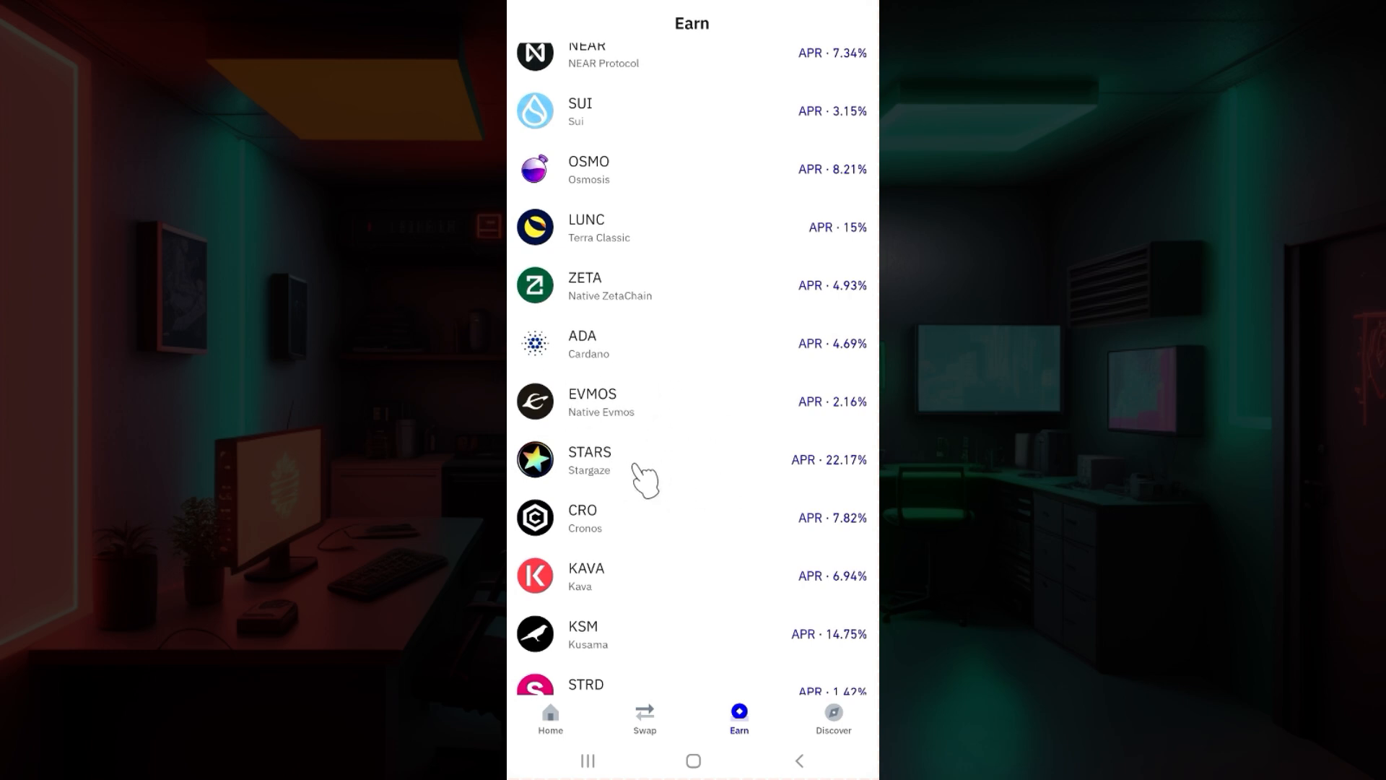
View Stargaze (STARS) staking details: 22.17% APR, 14-day lock time.
{"action": "left_click", "coordinate": [588, 460]}
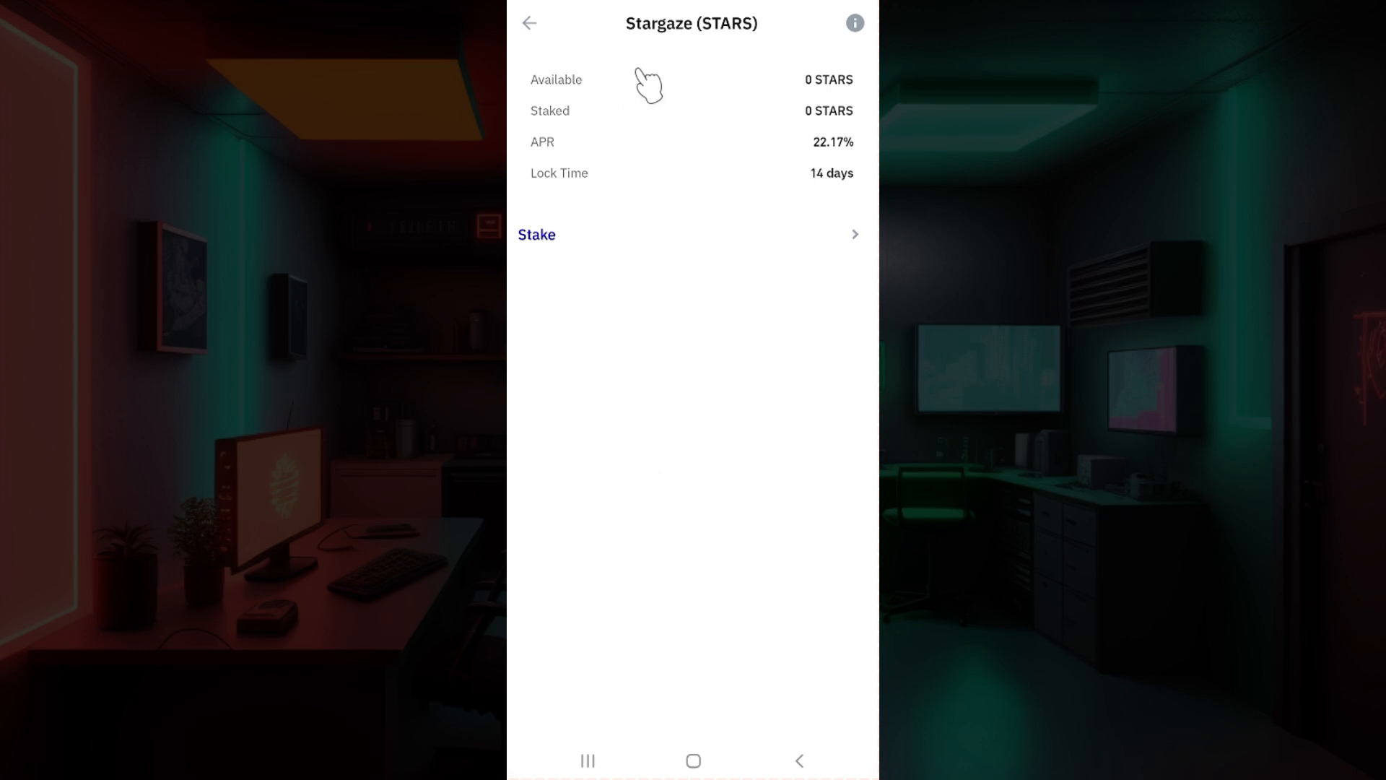
{"action": "mouse_move", "coordinate": [574, 134]}
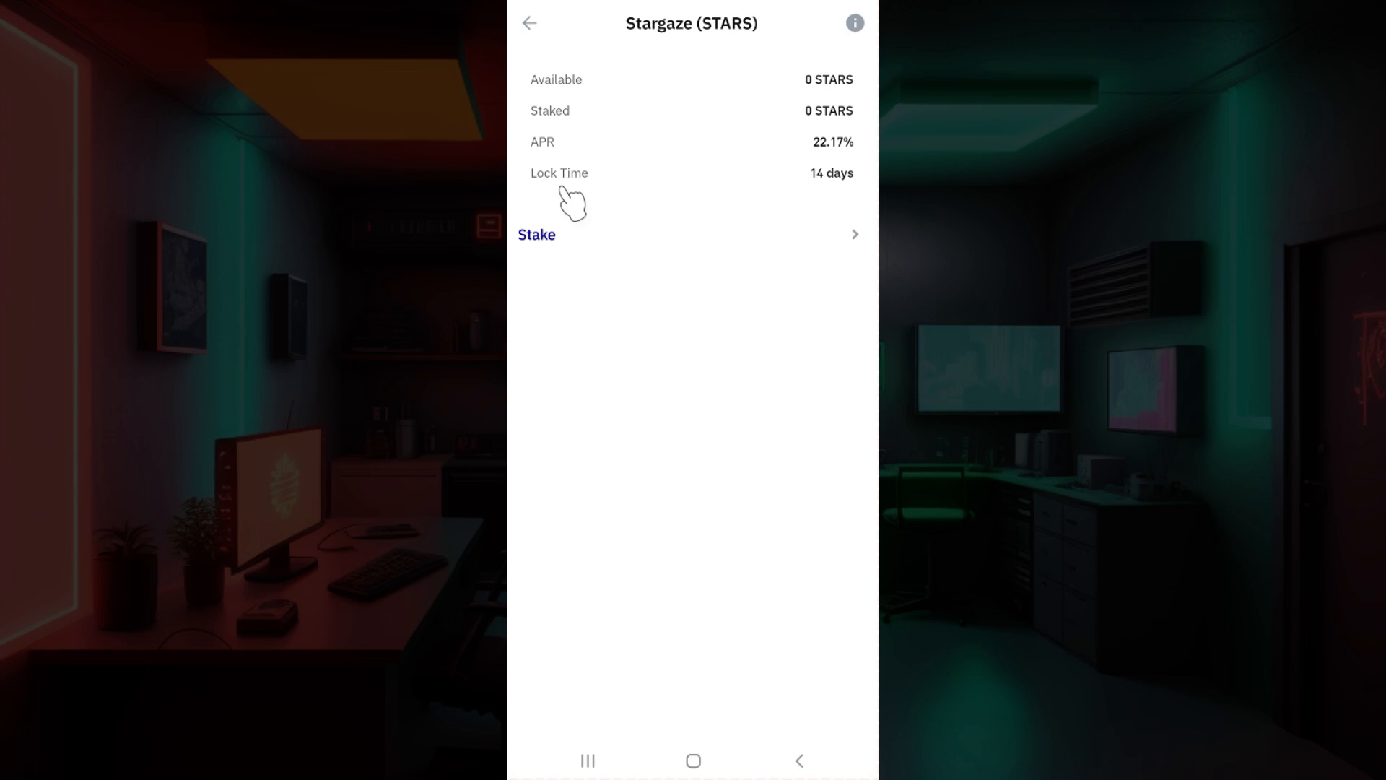
{"action": "mouse_move", "coordinate": [607, 271]}
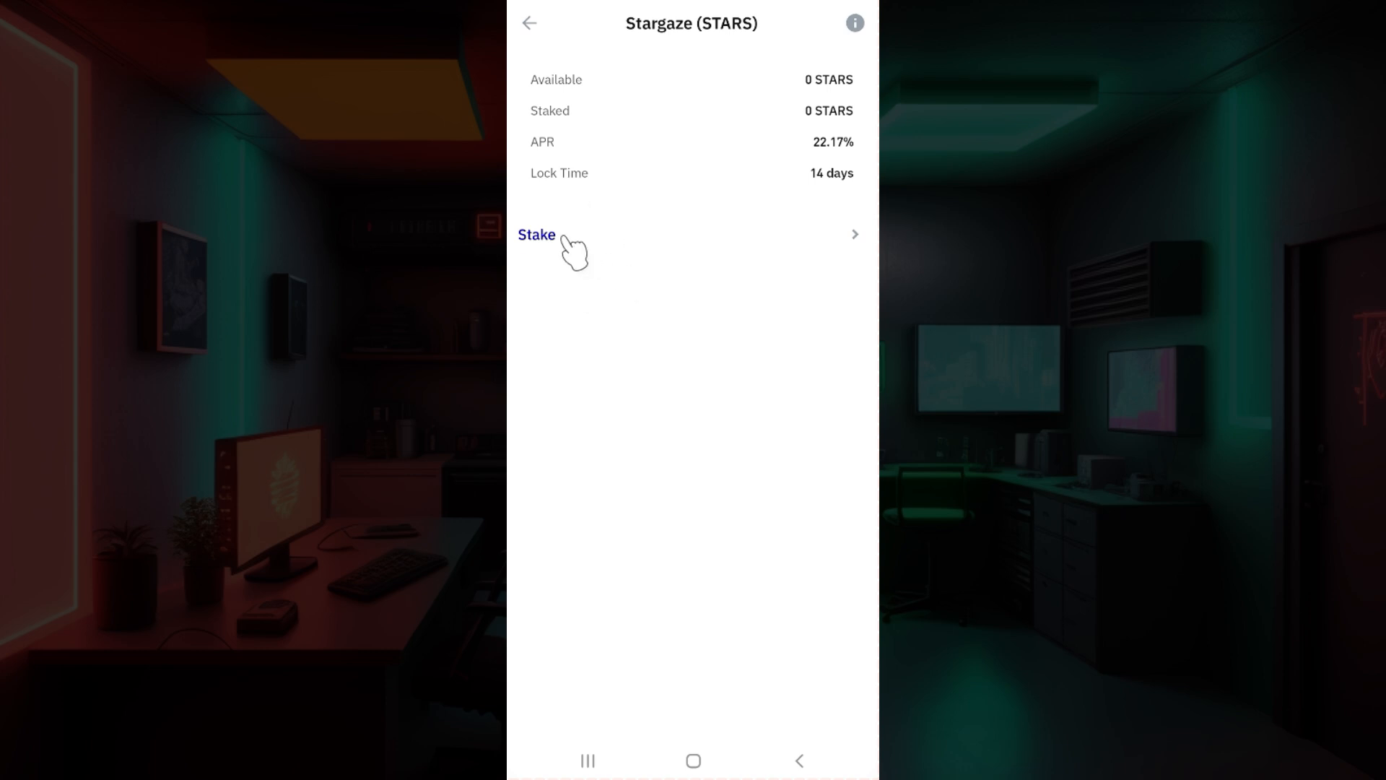
Begin a STARS stake and focus the amount field, AutoStake preselected as validator.
{"action": "left_click", "coordinate": [538, 234]}
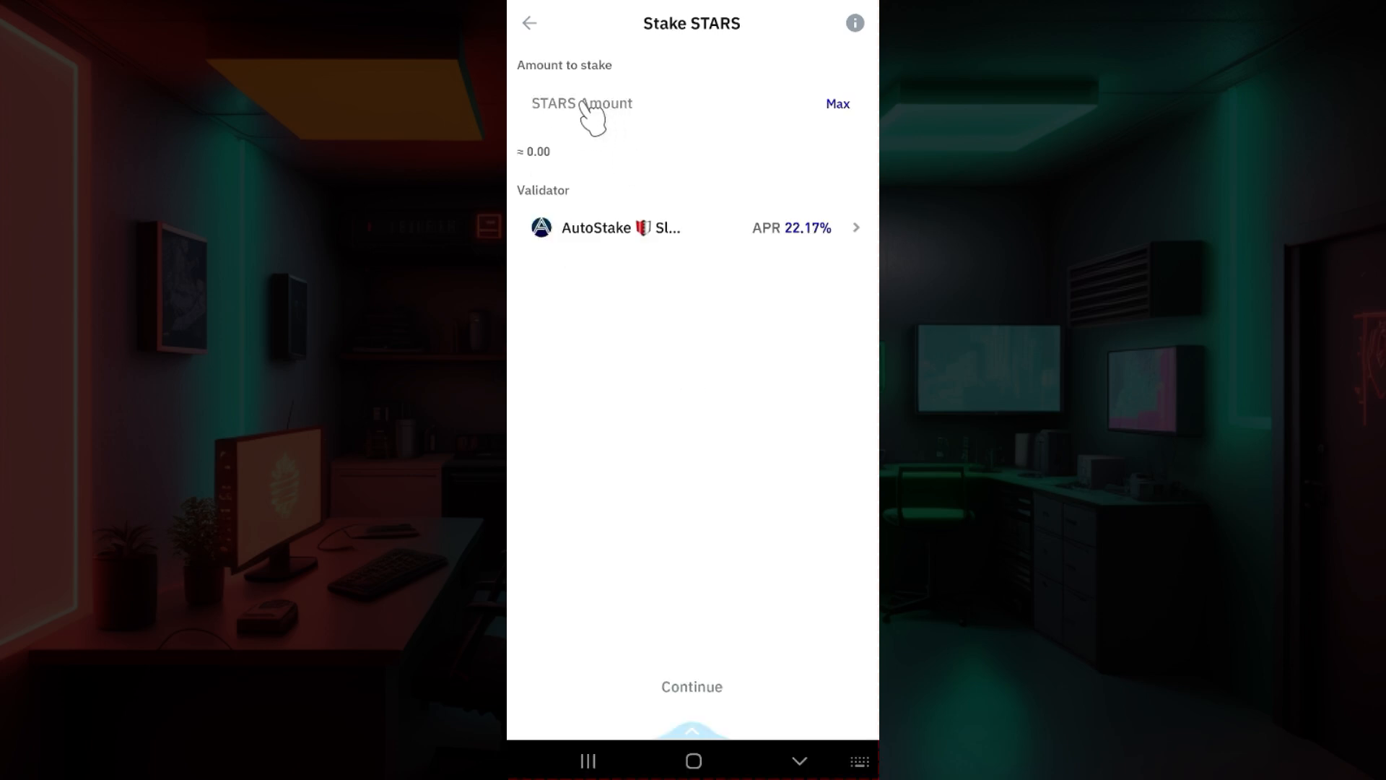
{"action": "left_click", "coordinate": [582, 104]}
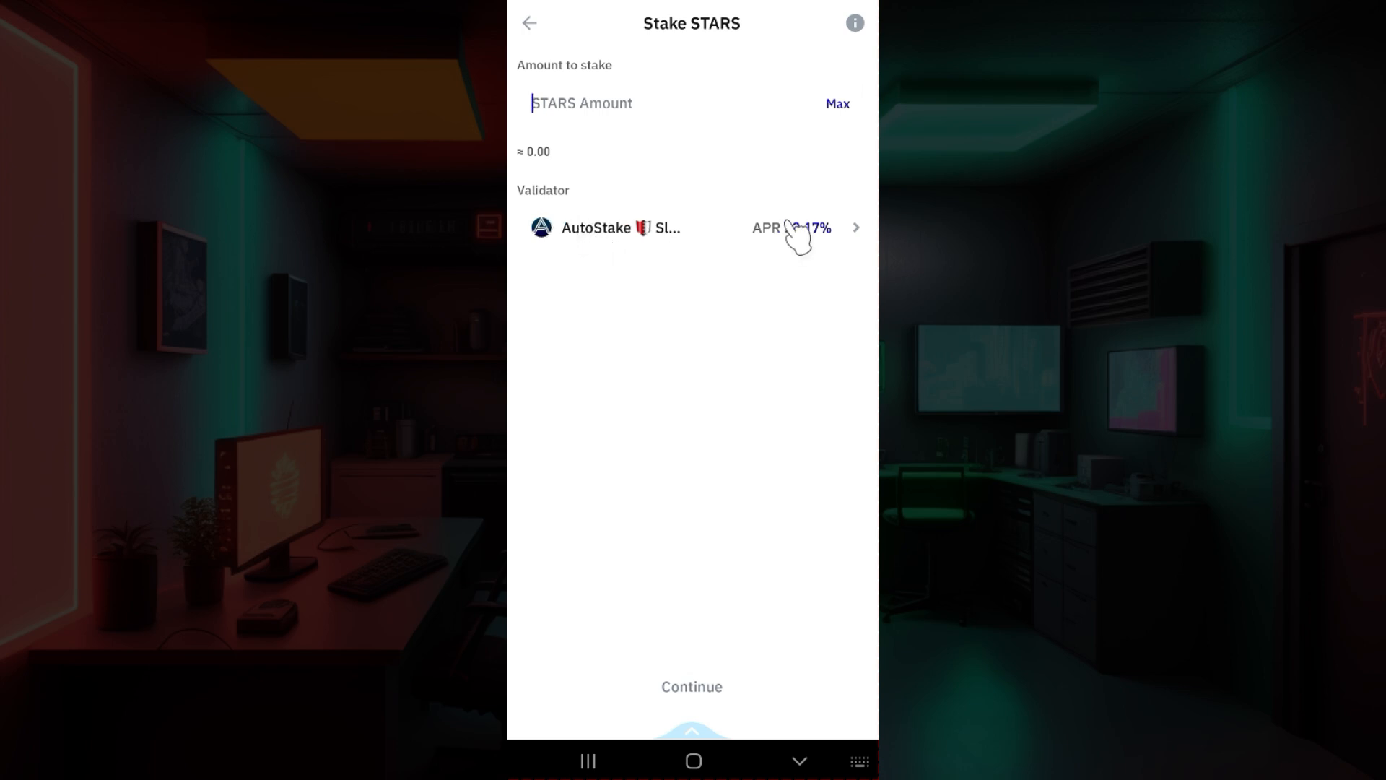
Switch the validator from AutoStake to STAKECRAFT (22.17% APR) and continue.
{"action": "left_click", "coordinate": [691, 226]}
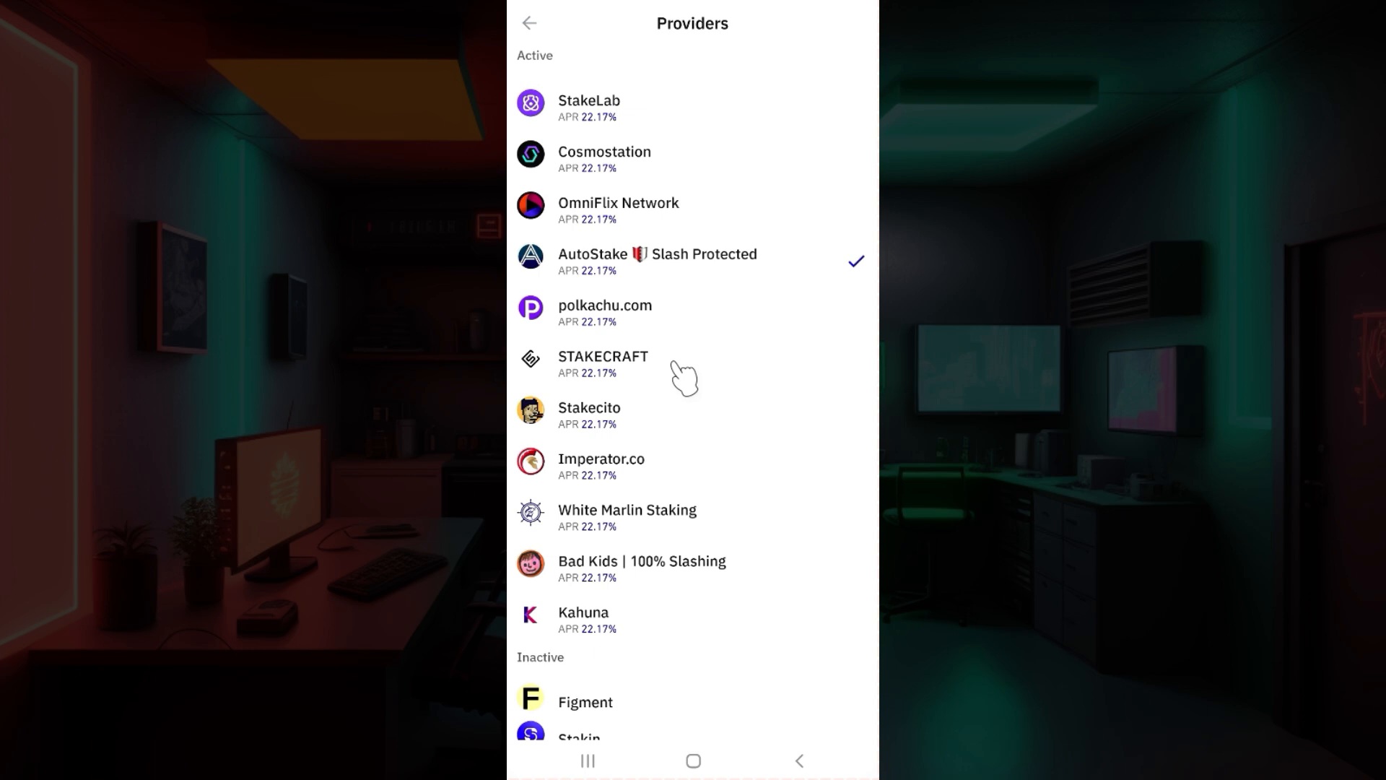
{"action": "left_click", "coordinate": [602, 364]}
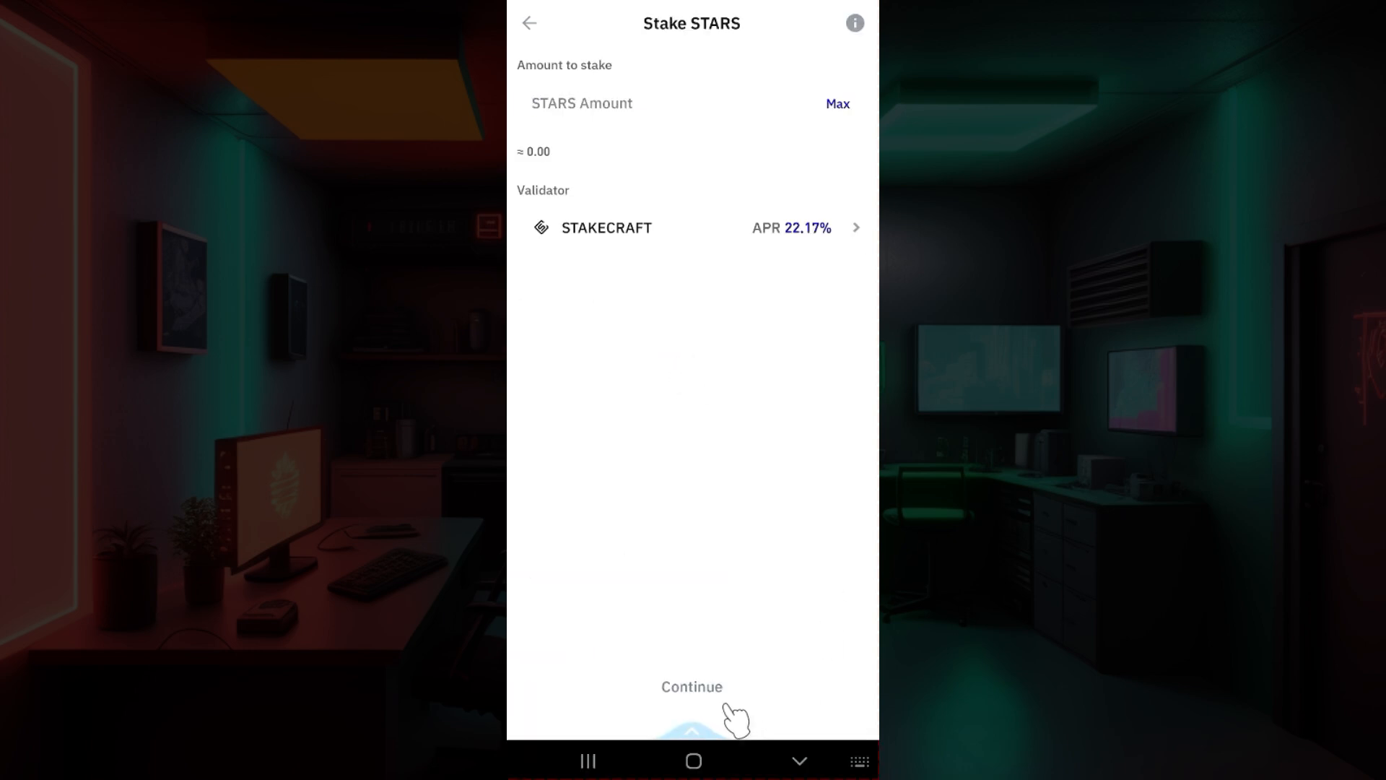
{"action": "left_click", "coordinate": [619, 104]}
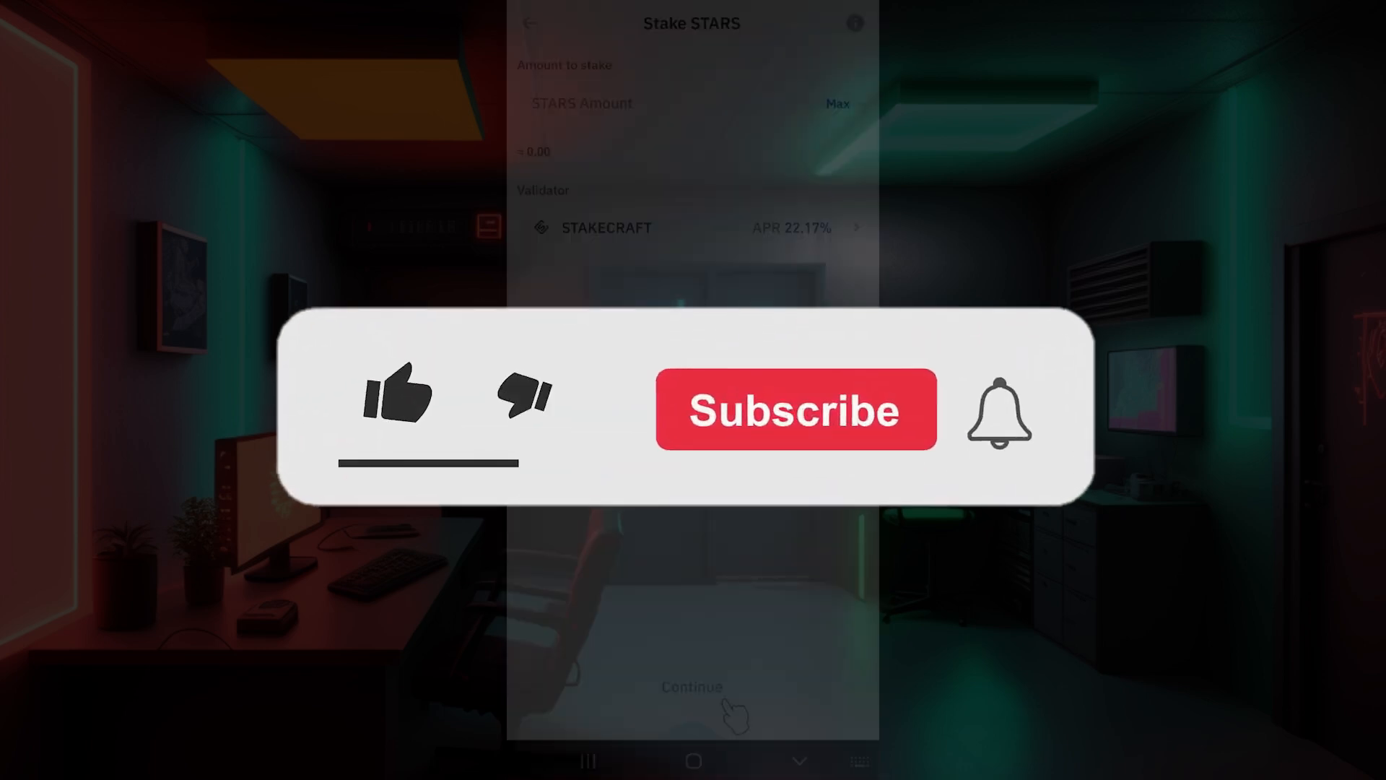
{"action": "left_click", "coordinate": [400, 407]}
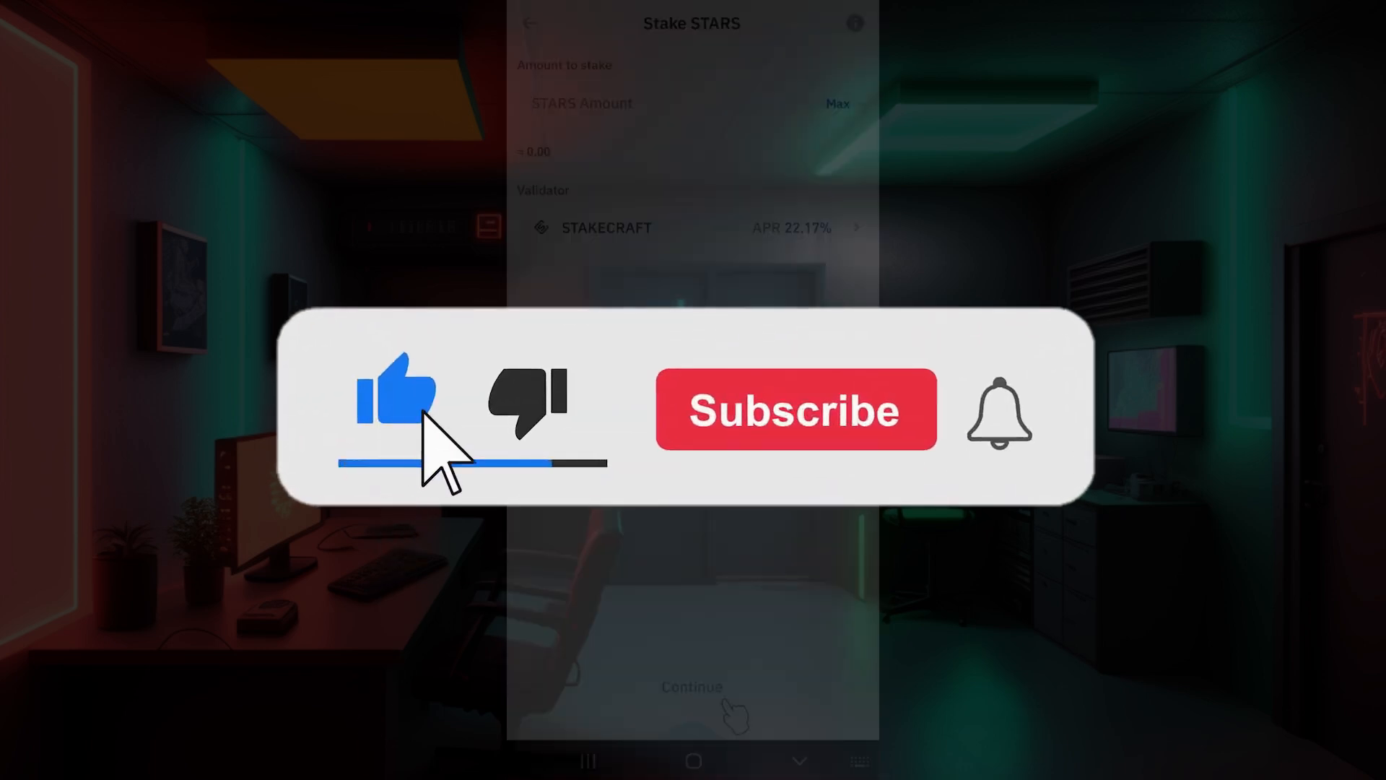